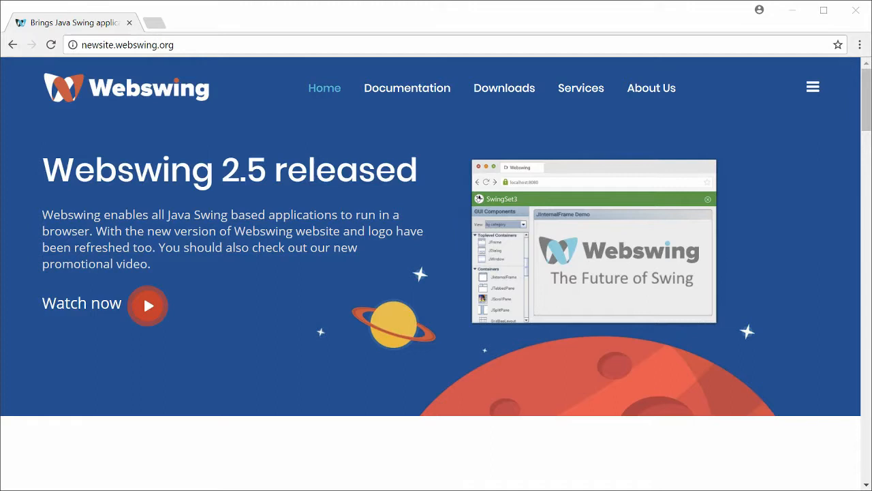
- Download the Webswing 2.5 binary distribution zip from the site's Downloads page
{"action": "left_click", "coordinate": [503, 88]}
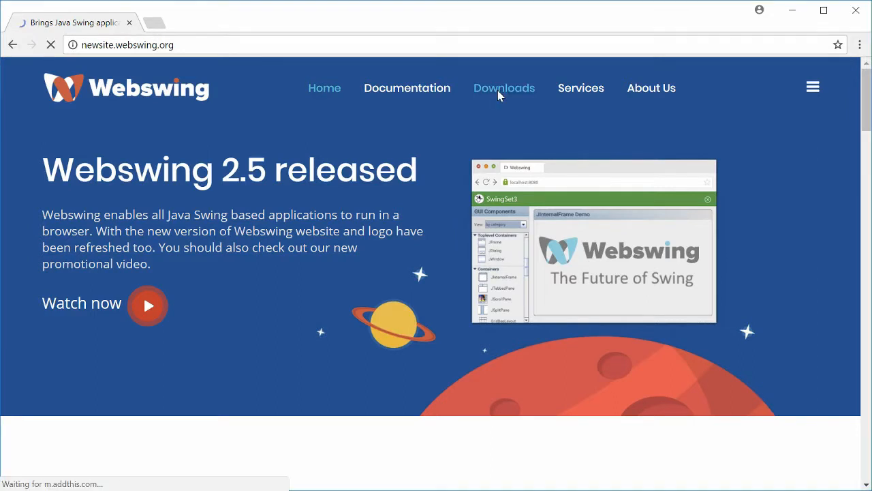
{"action": "left_click", "coordinate": [504, 88]}
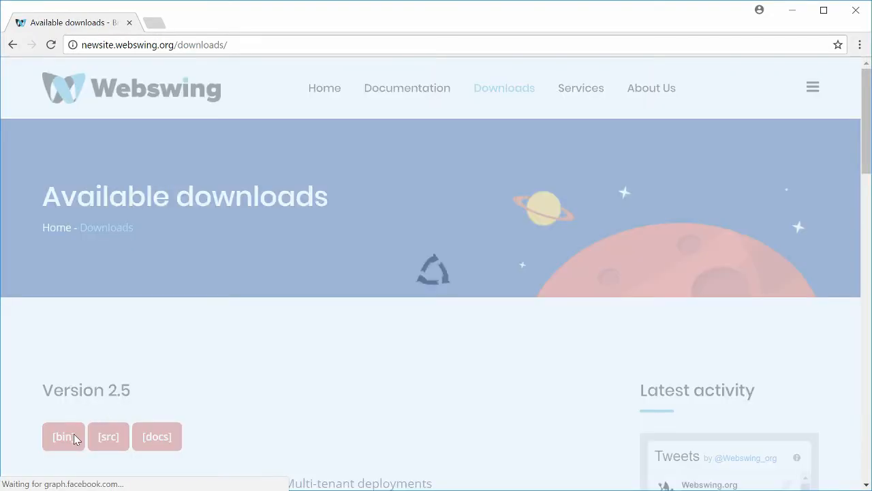
{"action": "left_click", "coordinate": [63, 436]}
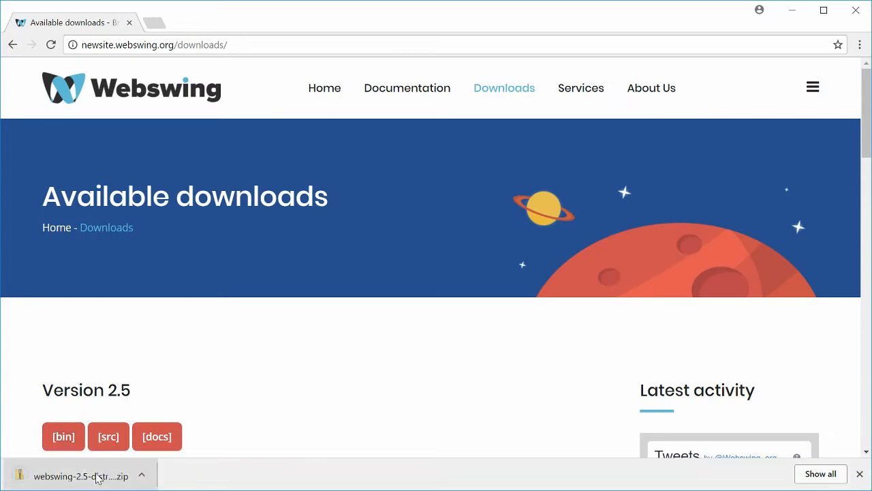
- Copy the webswing-2.5 folder out of the downloaded zip
{"action": "left_click", "coordinate": [82, 476]}
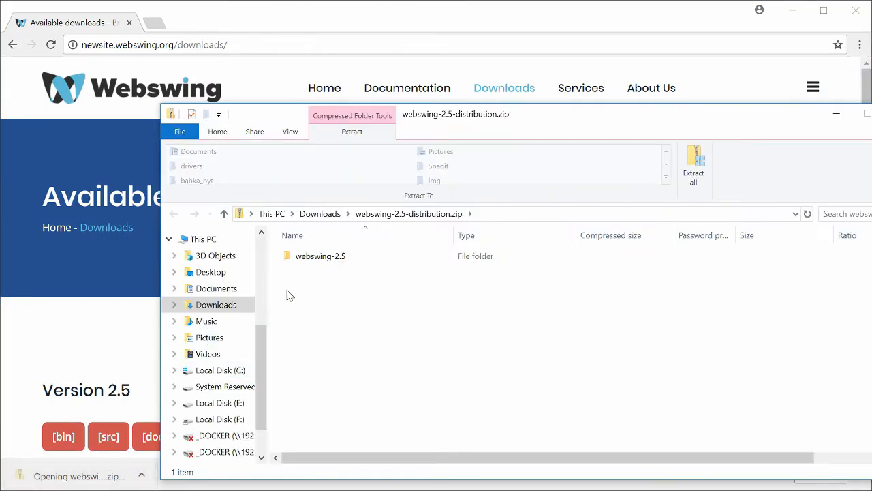
{"action": "right_click", "coordinate": [321, 256]}
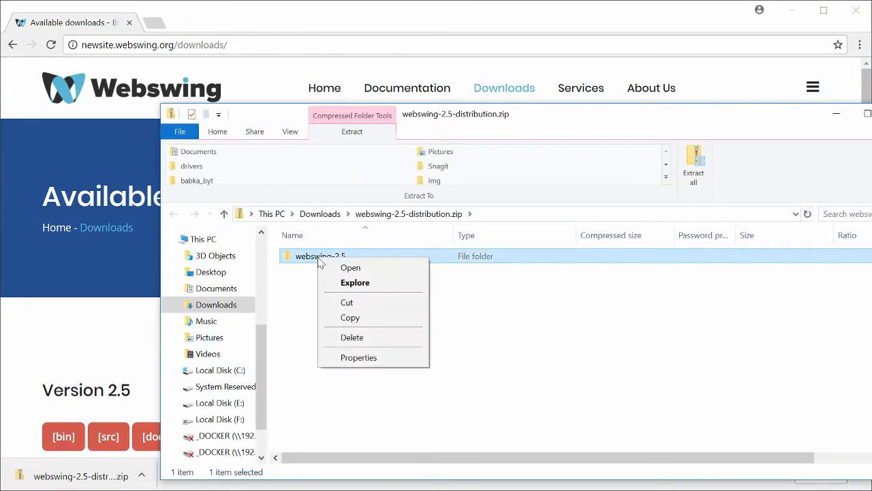
{"action": "left_click", "coordinate": [219, 370]}
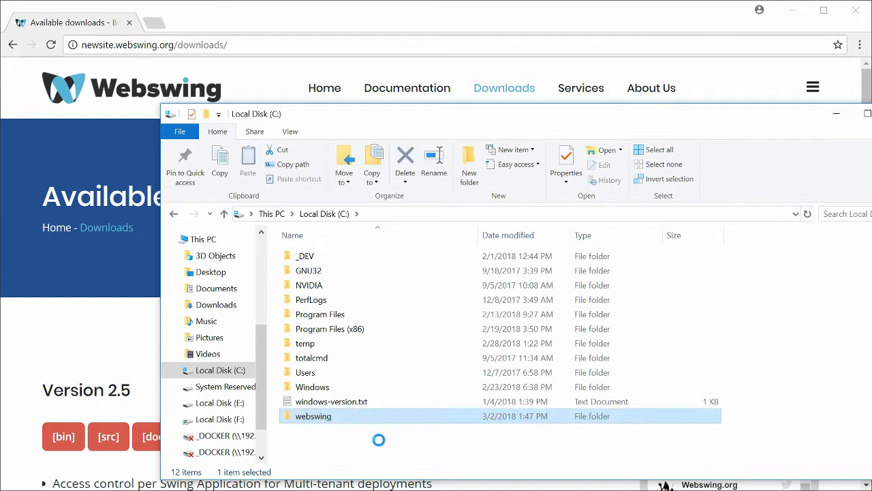
- Search Google for 'yed' and download the yEd executable Jar from yWorks
{"action": "type", "text": "yed"}
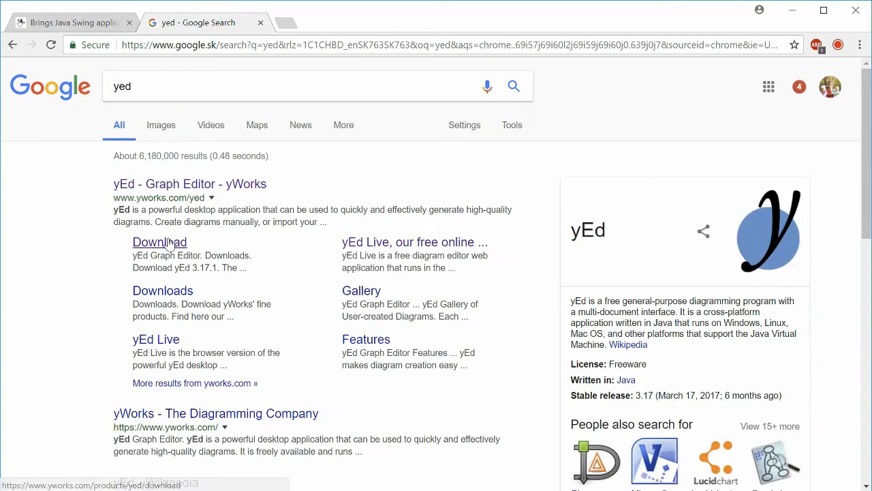
{"action": "left_click", "coordinate": [160, 241]}
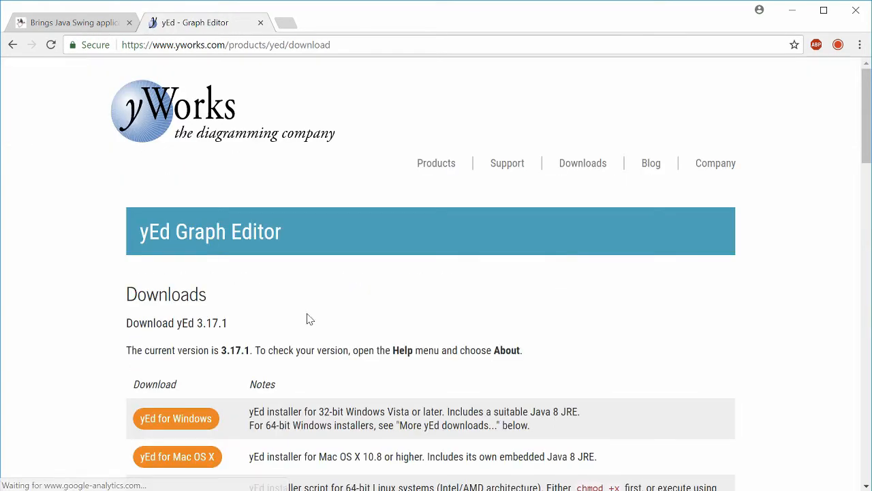
{"action": "scroll", "scroll_direction": "down", "scroll_amount": 3}
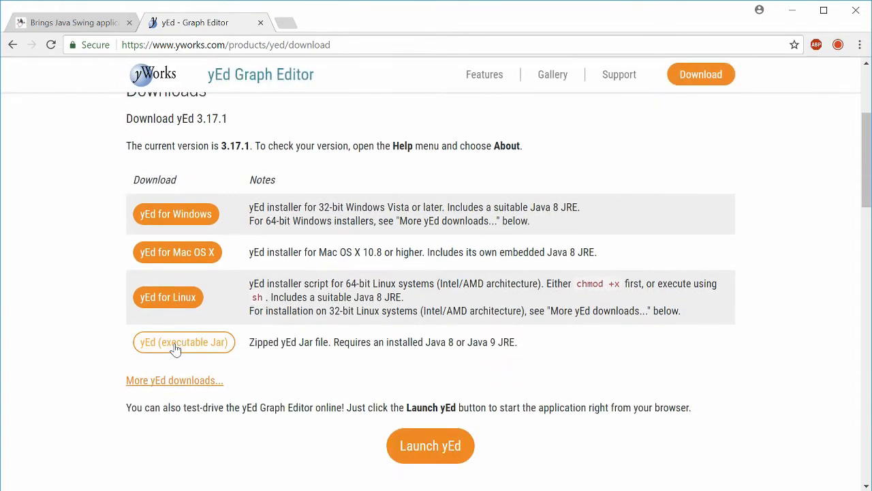
{"action": "left_click", "coordinate": [183, 342]}
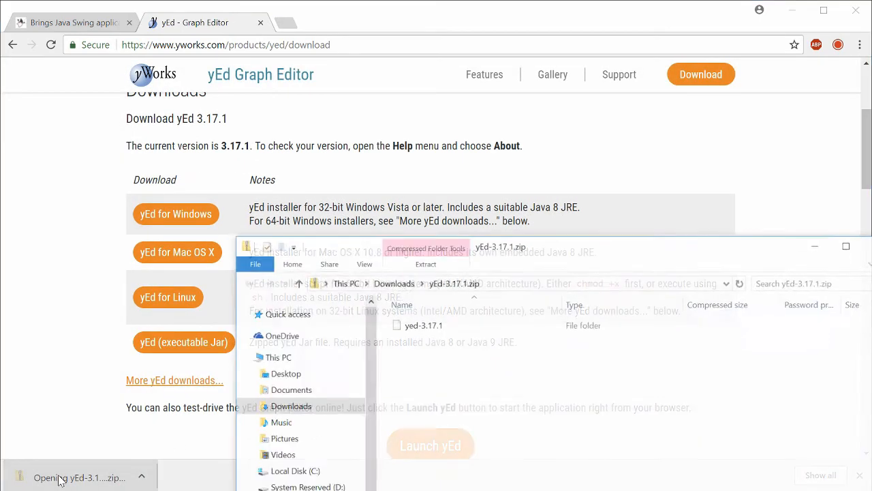
- Copy the yed-3.17.1 folder from the yEd zip onto Local Disk C:
{"action": "right_click", "coordinate": [423, 324]}
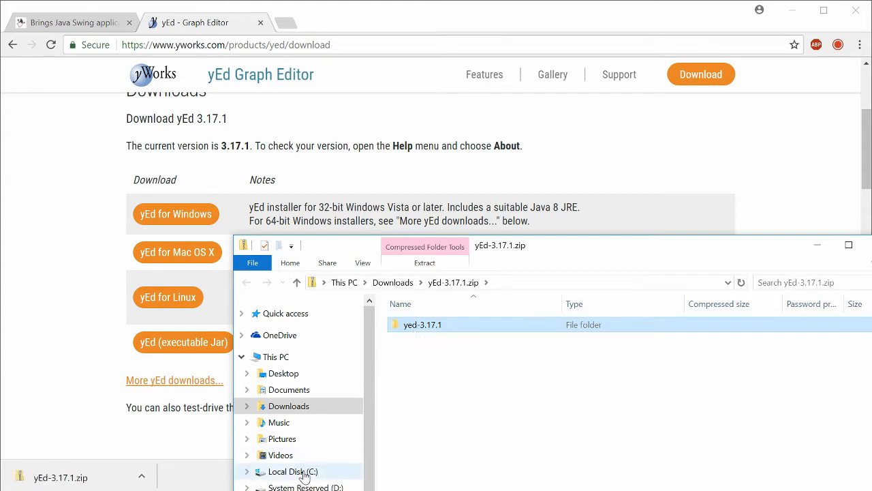
{"action": "left_click", "coordinate": [293, 471]}
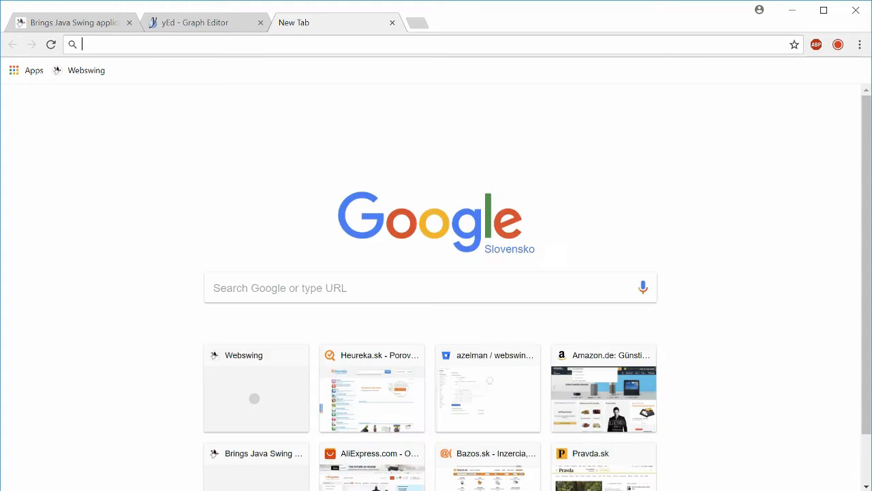
- Sign in at localhost:8080 with the saved admin password and open the Manage console
{"action": "type", "text": "localhost:8080"}
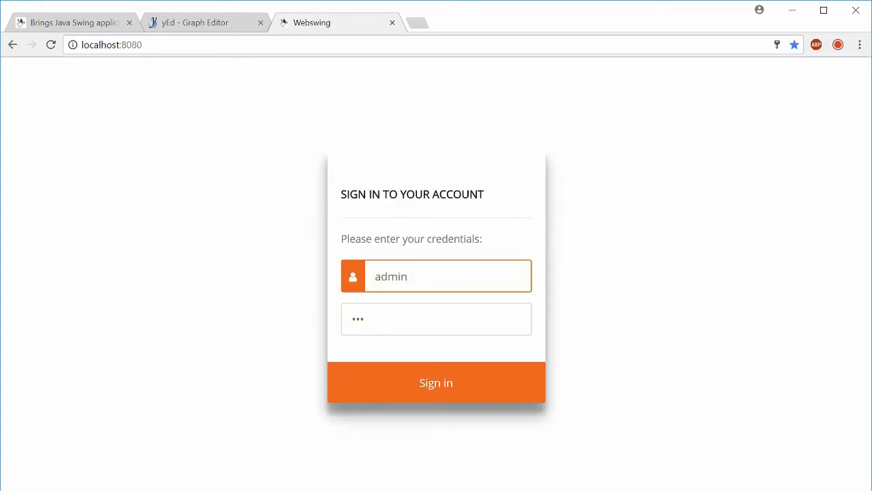
{"action": "left_click", "coordinate": [436, 318]}
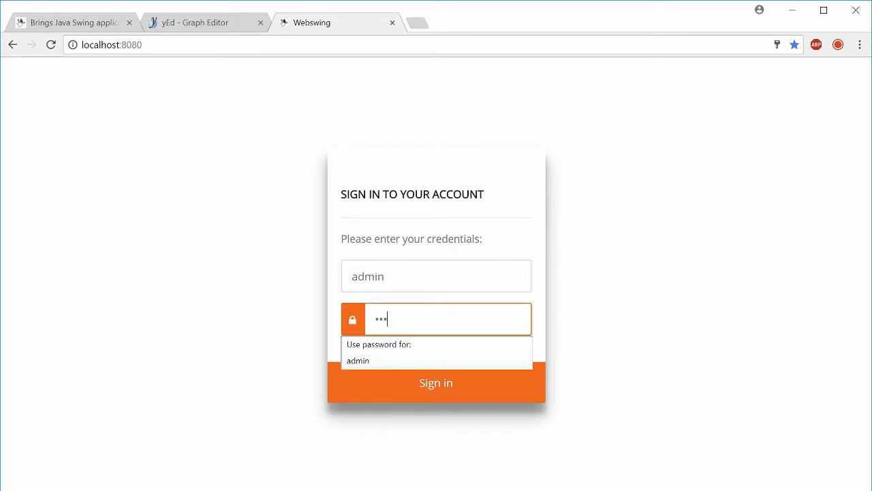
{"action": "left_click", "coordinate": [436, 382]}
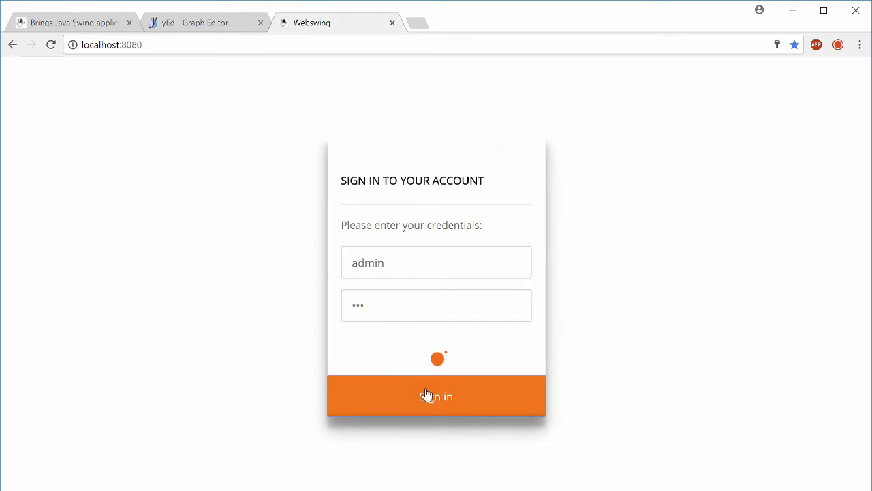
{"action": "left_click", "coordinate": [436, 396]}
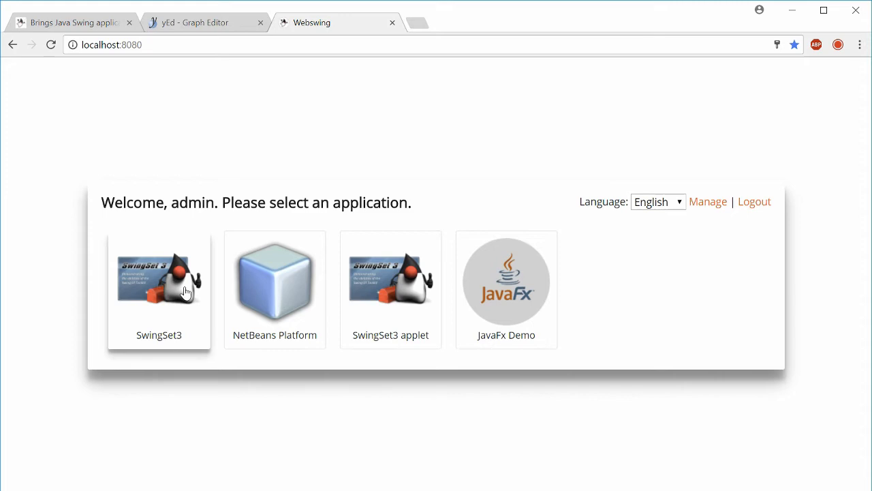
{"action": "mouse_move", "coordinate": [507, 282]}
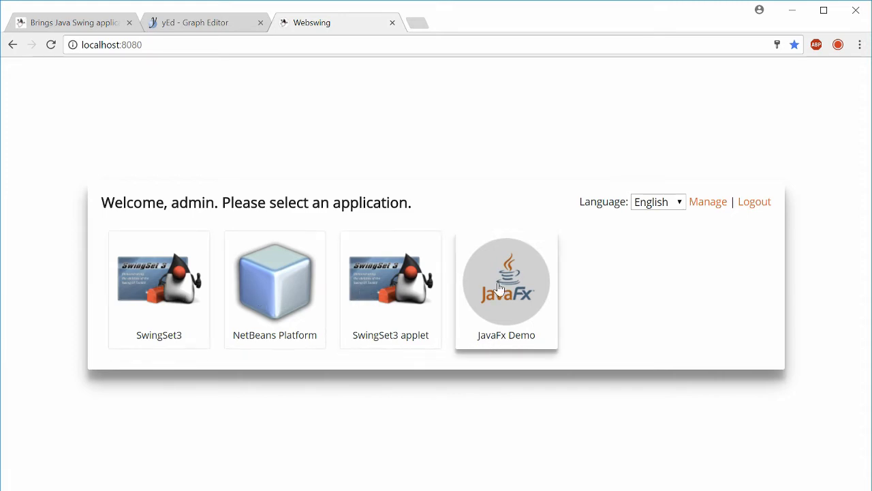
{"action": "mouse_move", "coordinate": [708, 202]}
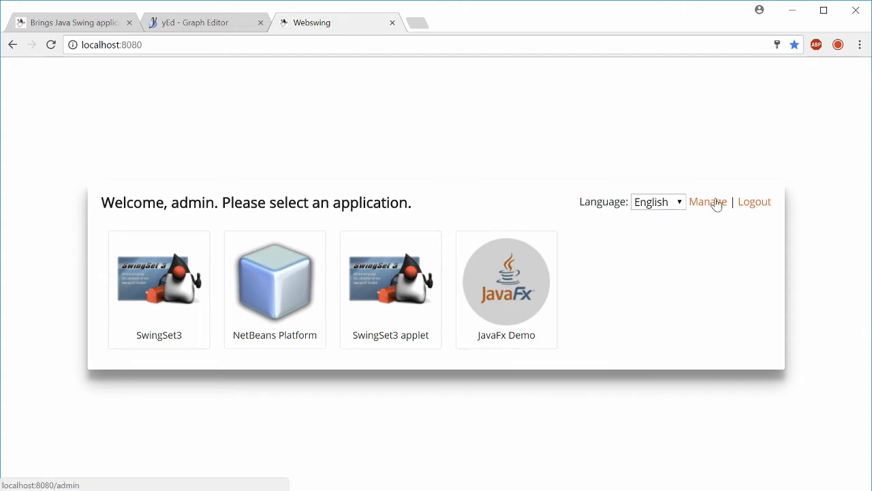
{"action": "left_click", "coordinate": [708, 201]}
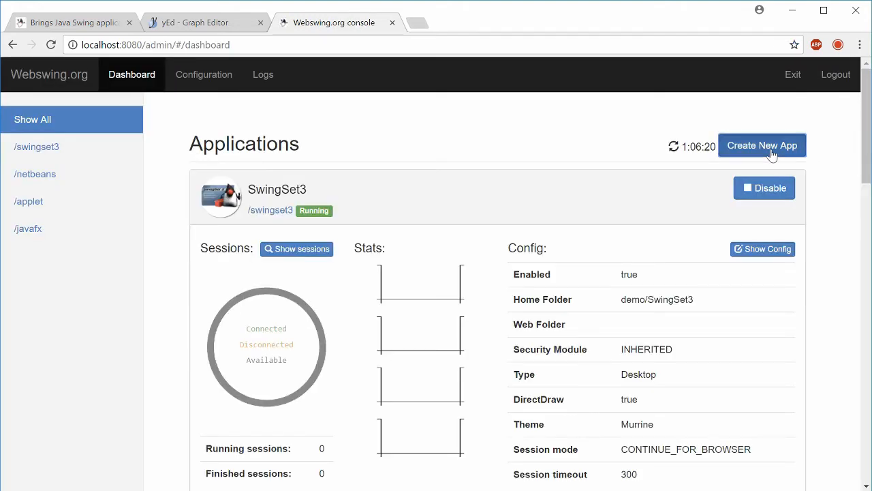
- Create a new application at path /yed and open its dashboard entry
{"action": "left_click", "coordinate": [762, 145]}
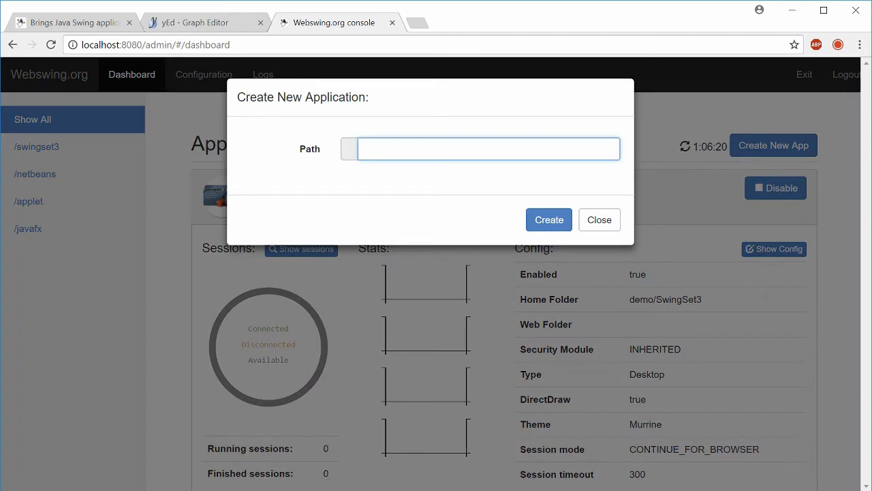
{"action": "type", "text": "yed"}
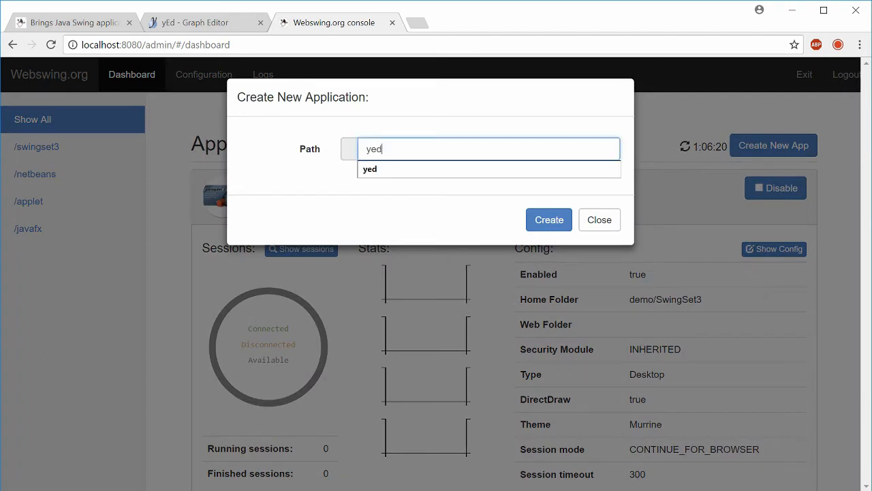
{"action": "left_click", "coordinate": [549, 220]}
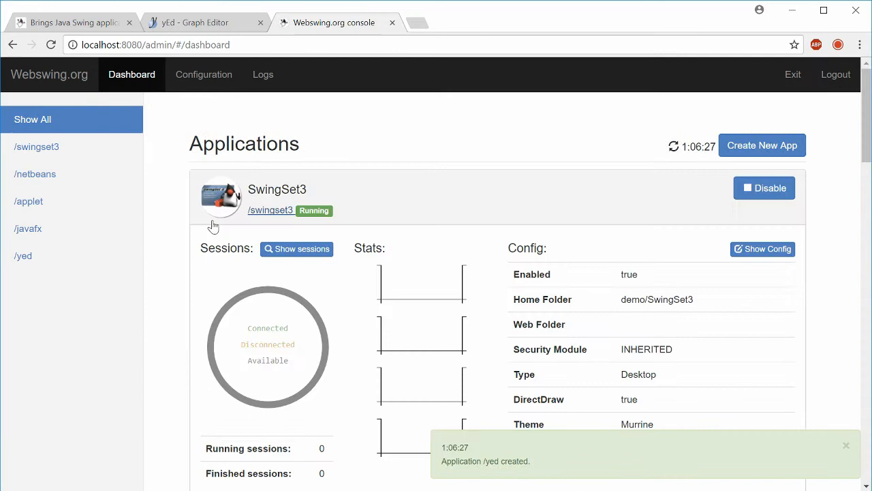
{"action": "left_click", "coordinate": [22, 255]}
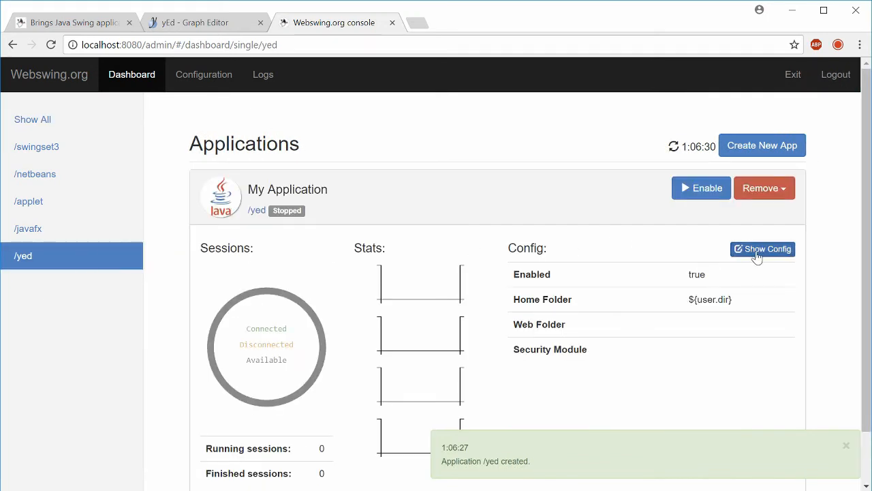
- Set the /yed class path to yed.jar plus the lib folder, main class com.yworks.A.B
{"action": "left_click", "coordinate": [762, 249]}
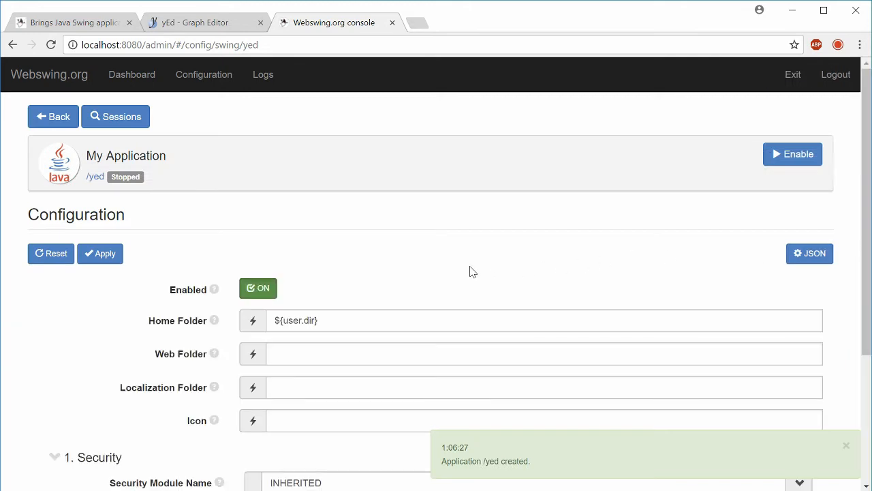
{"action": "scroll", "scroll_direction": "down", "scroll_amount": 3}
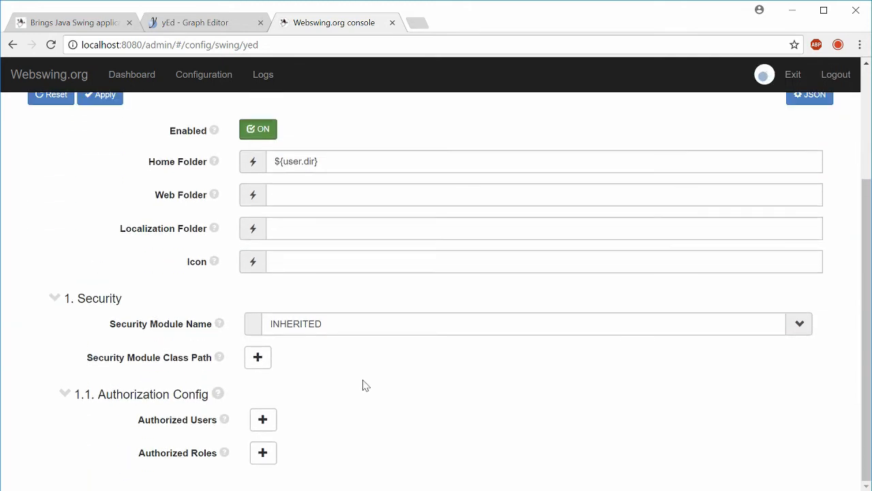
{"action": "scroll", "scroll_direction": "down", "scroll_amount": 3}
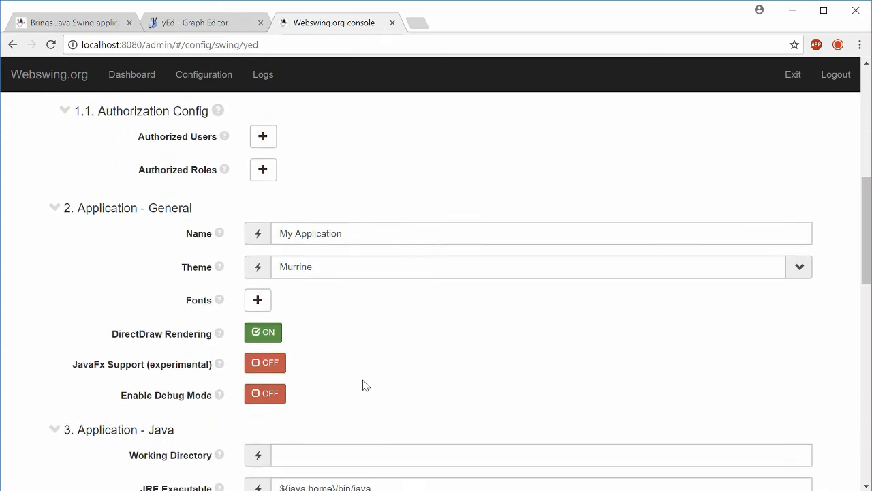
{"action": "scroll", "scroll_direction": "down", "scroll_amount": 3}
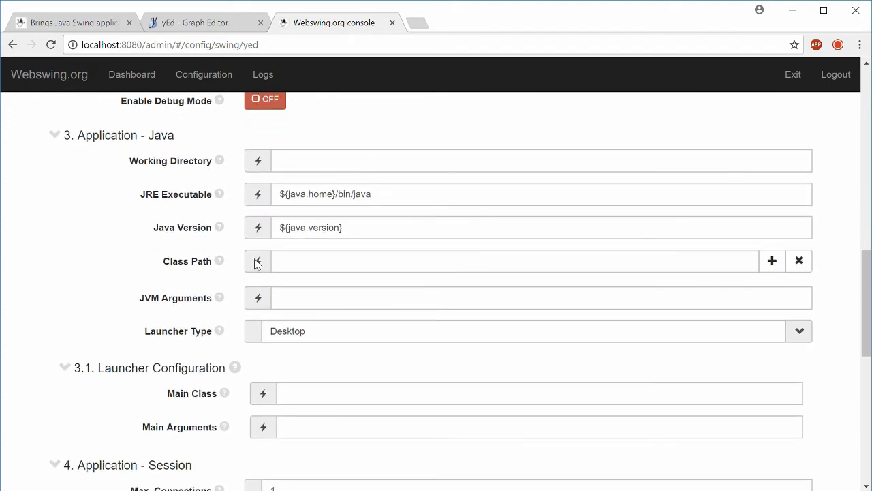
{"action": "type", "text": "${webswing.t"}
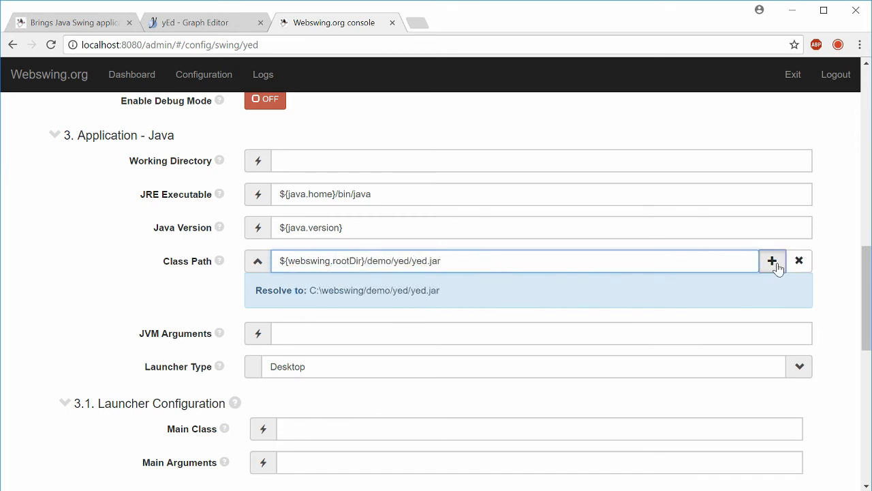
{"action": "left_click", "coordinate": [772, 261]}
{"action": "type", "text": "${webswing.rootDir}/demo/yed/lib"}
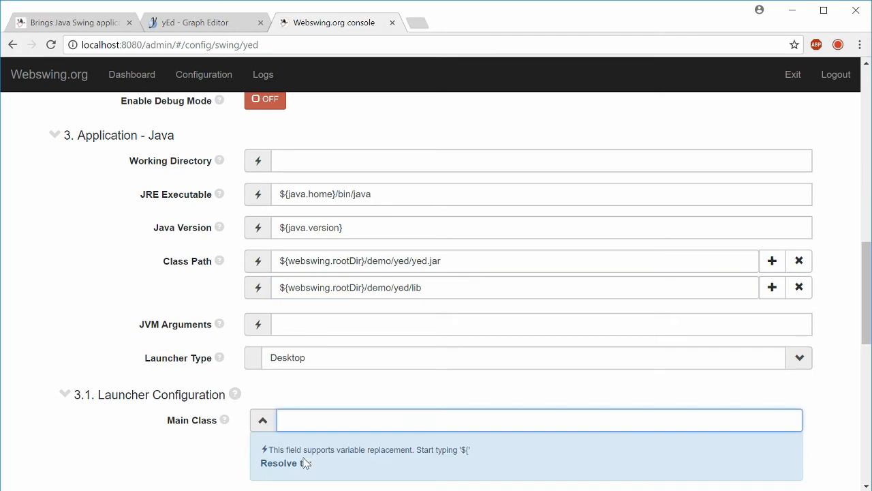
{"action": "type", "text": "com.yworks.A.B"}
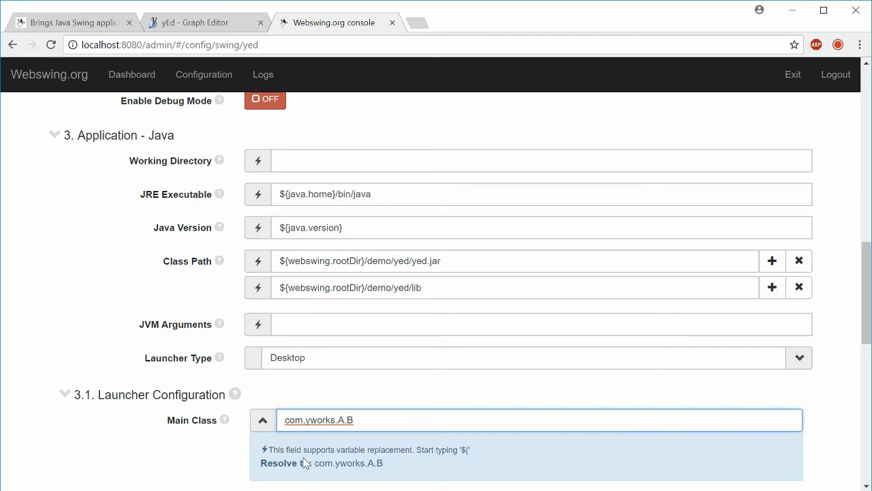
{"action": "scroll", "scroll_direction": "up", "scroll_amount": 3}
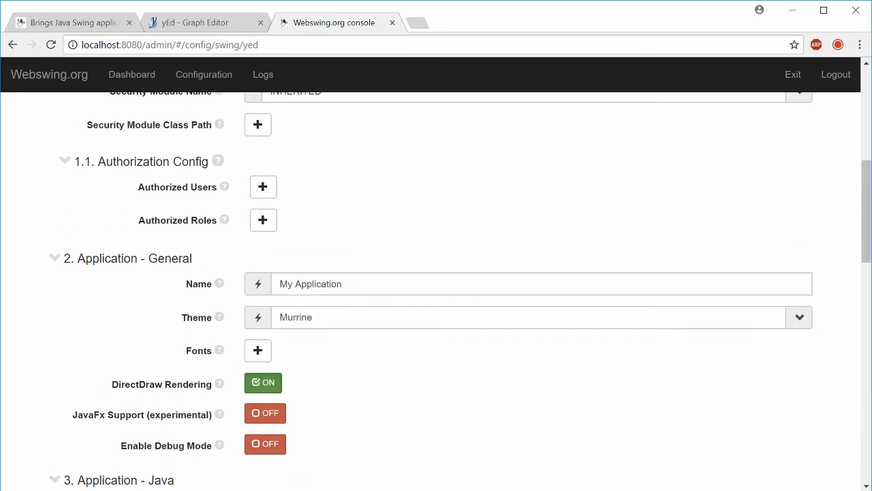
- Set the security module to NONE, apply and enable /yed, then launch it
{"action": "left_click", "coordinate": [799, 223]}
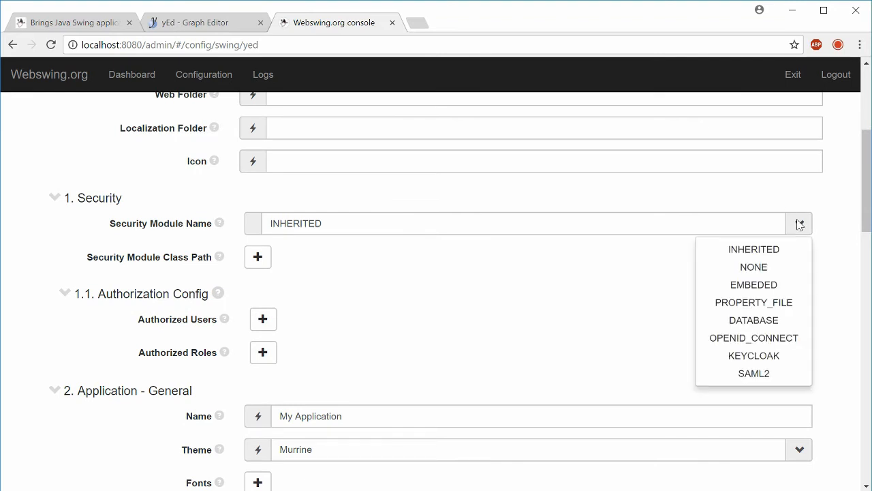
{"action": "left_click", "coordinate": [754, 267]}
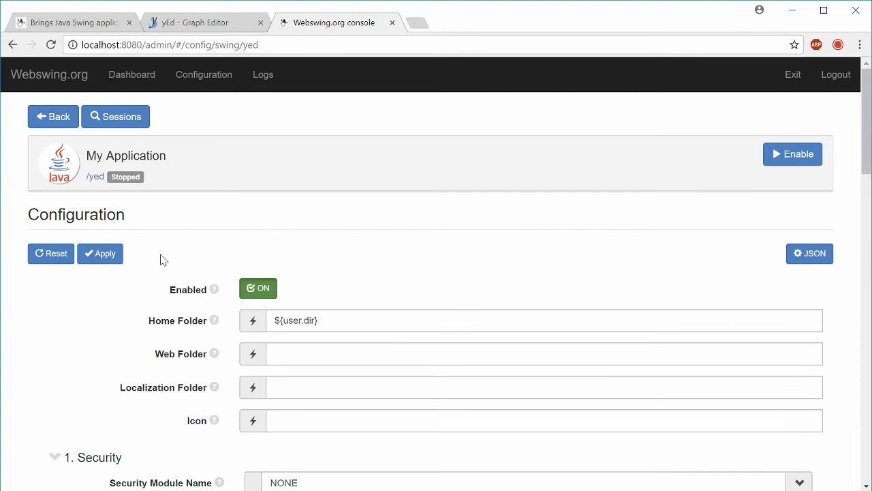
{"action": "left_click", "coordinate": [100, 253]}
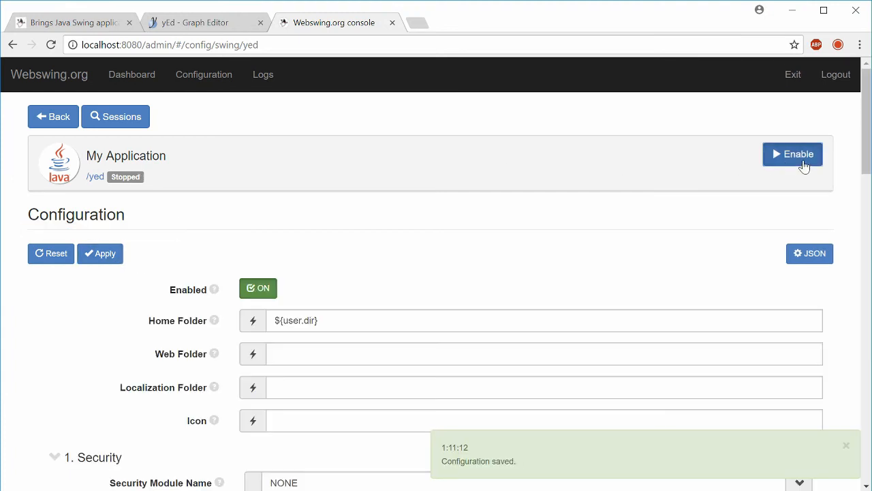
{"action": "left_click", "coordinate": [792, 153]}
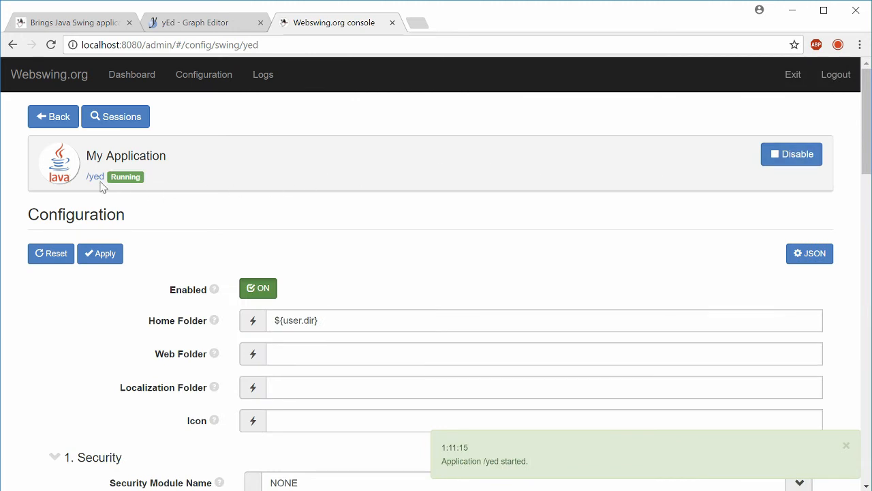
{"action": "left_click", "coordinate": [95, 177]}
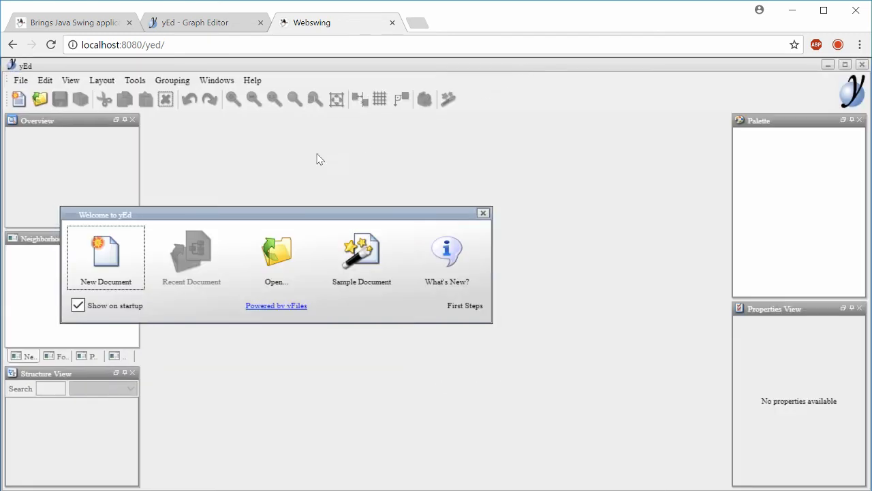
- In a new yEd document, connect two Modern Nodes with an edge labelled 'Webswing'
{"action": "left_click", "coordinate": [105, 256]}
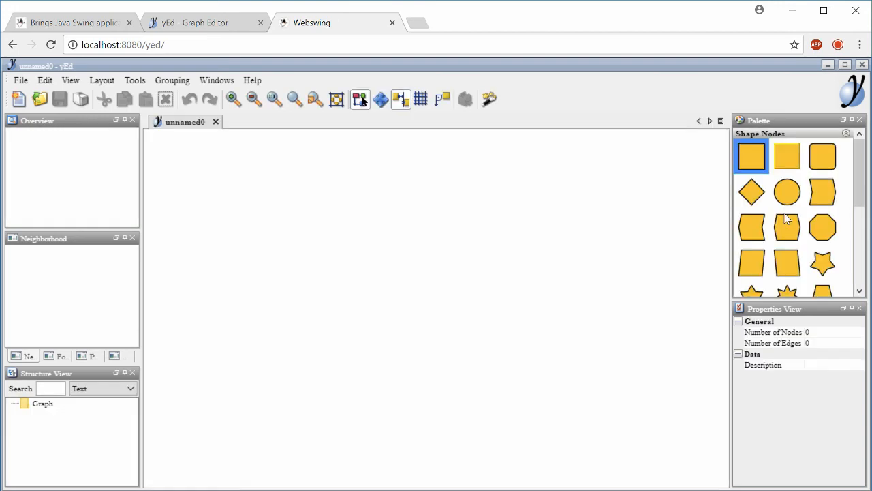
{"action": "scroll", "scroll_direction": "down", "scroll_amount": 3}
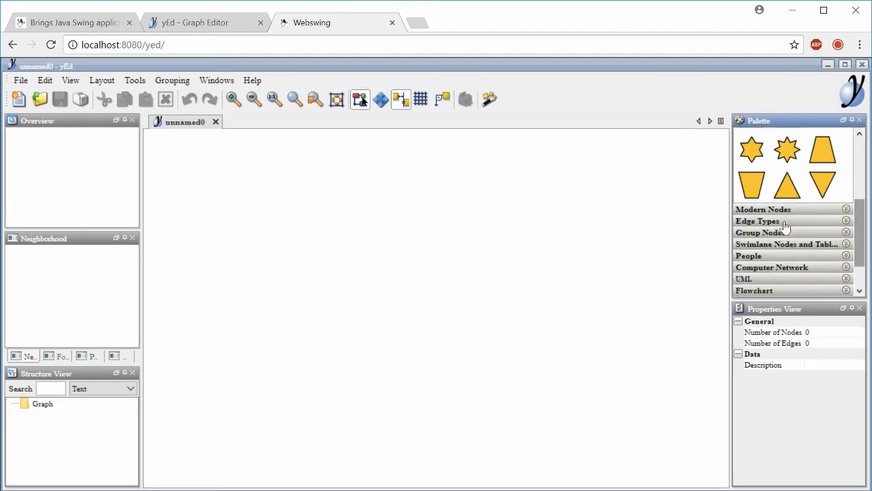
{"action": "left_click", "coordinate": [763, 210]}
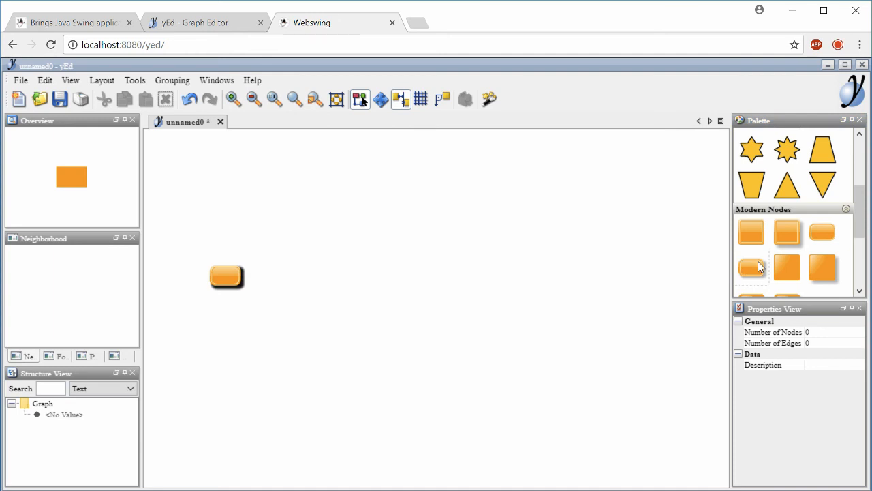
{"action": "left_click_drag", "start_coordinate": [752, 267], "coordinate": [490, 279]}
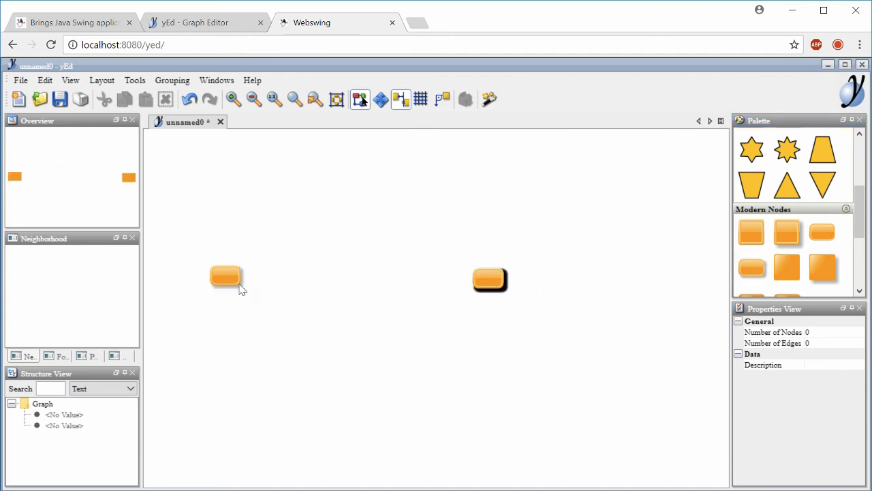
{"action": "left_click_drag", "start_coordinate": [224, 276], "coordinate": [487, 278]}
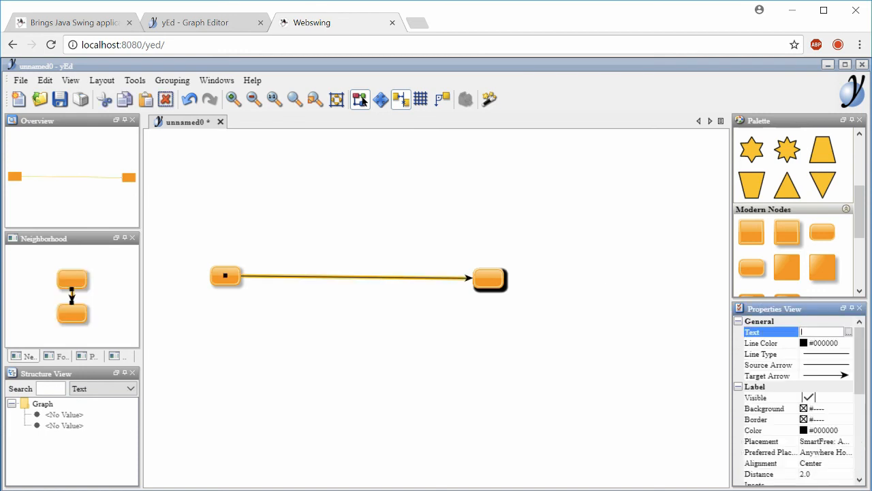
{"action": "type", "text": "Webswing"}
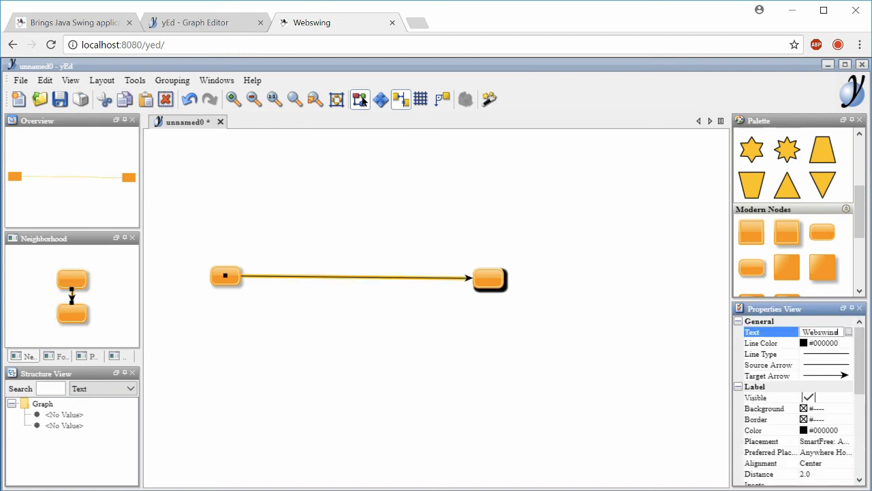